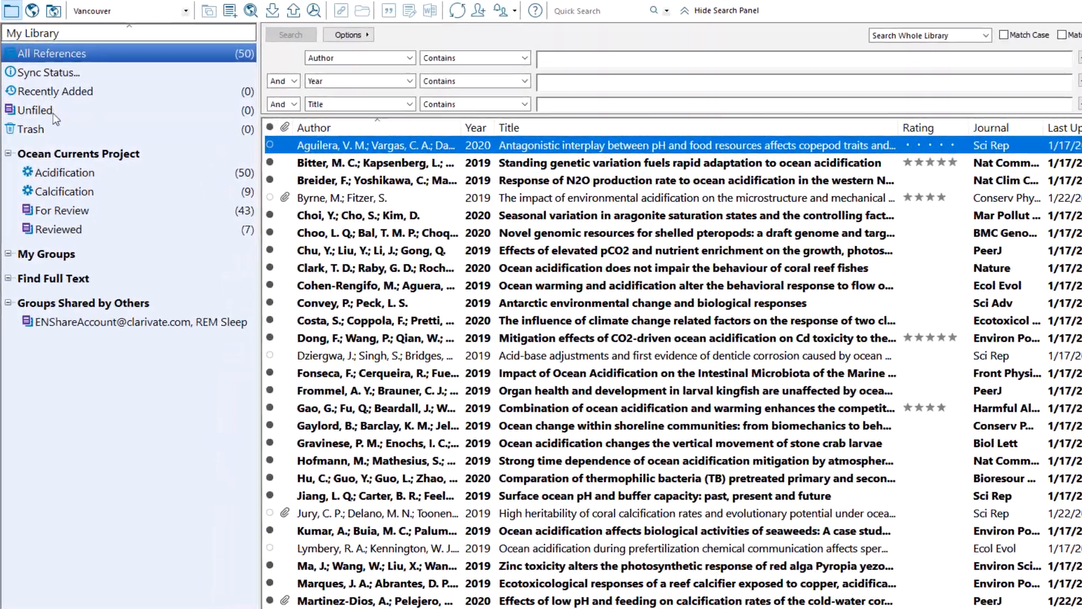
- Select the For Review group and bring up its group actions to start sharing
{"action": "left_click", "coordinate": [75, 211]}
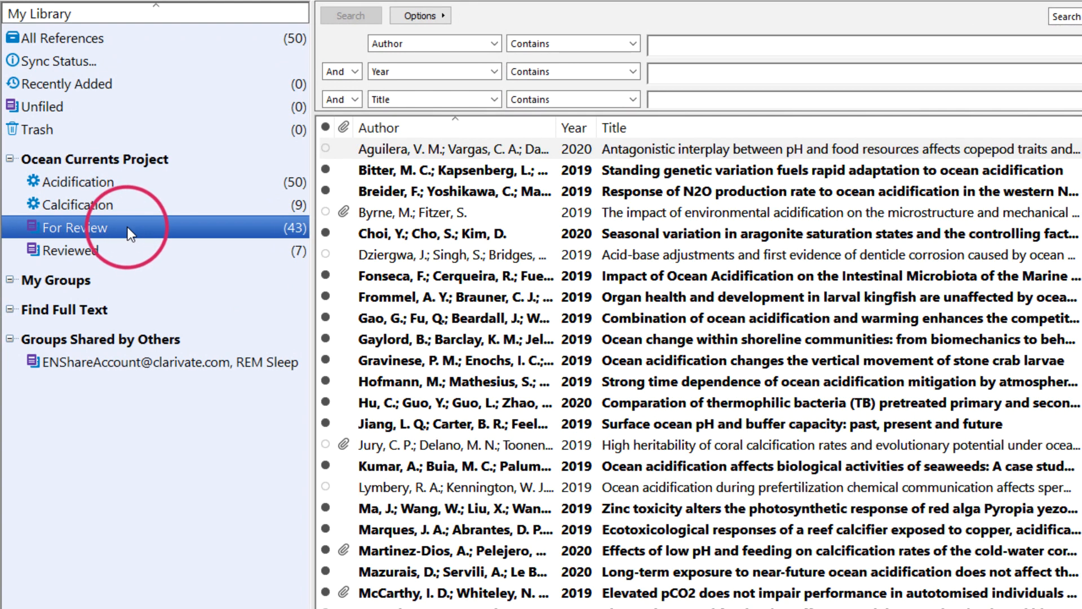
{"action": "right_click", "coordinate": [128, 228]}
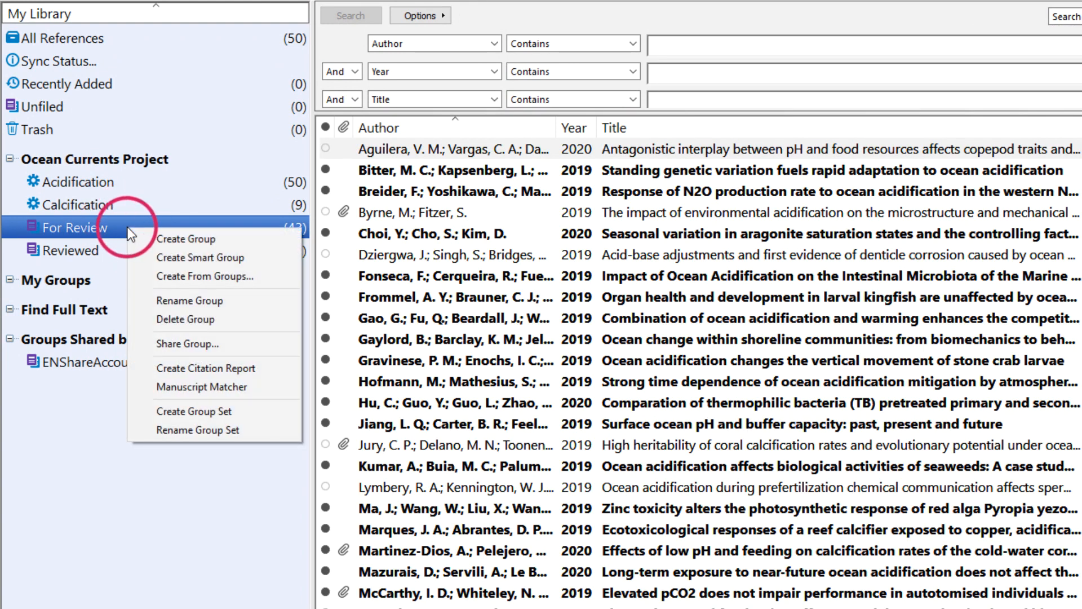
{"action": "mouse_move", "coordinate": [213, 277]}
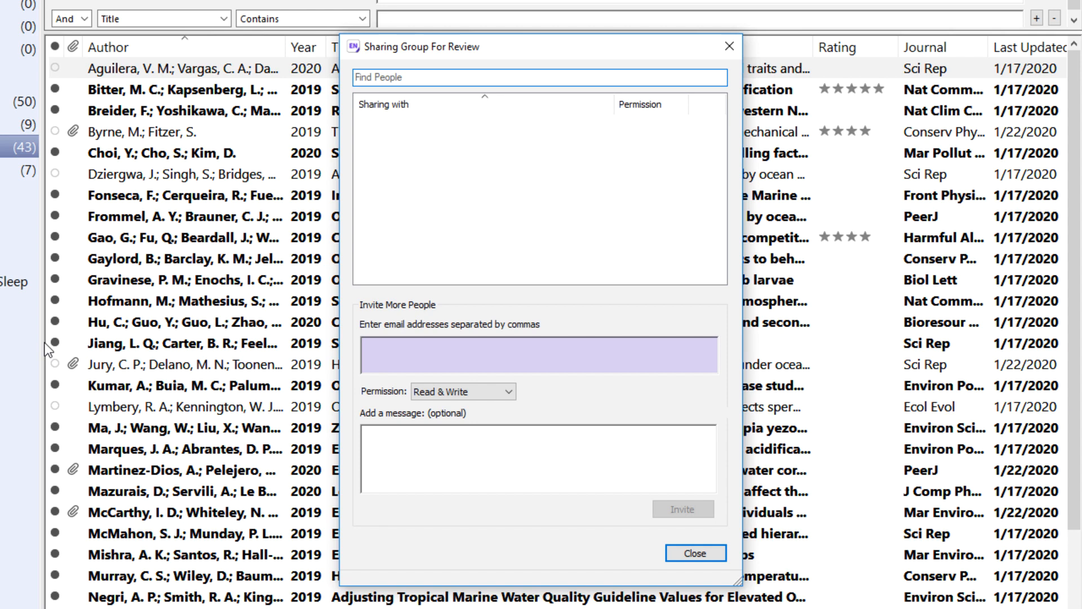
{"action": "mouse_move", "coordinate": [352, 337]}
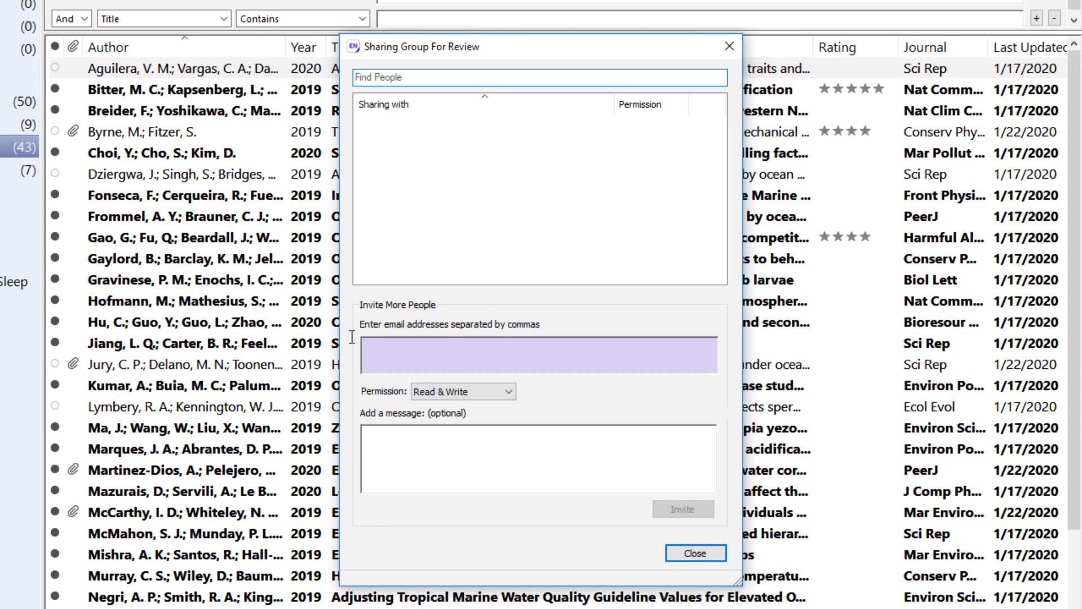
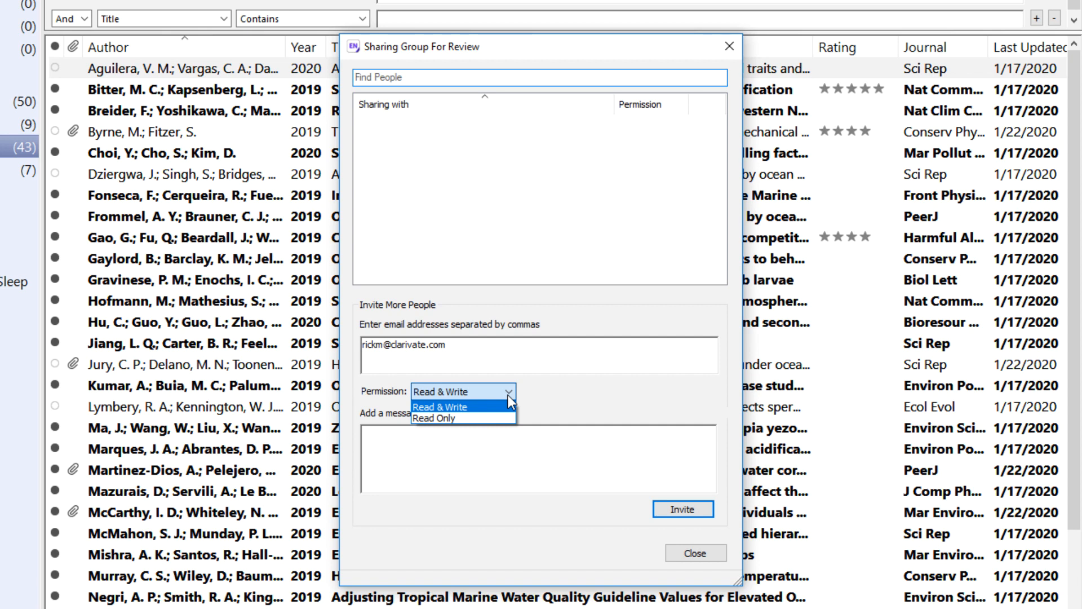
{"action": "mouse_move", "coordinate": [435, 418]}
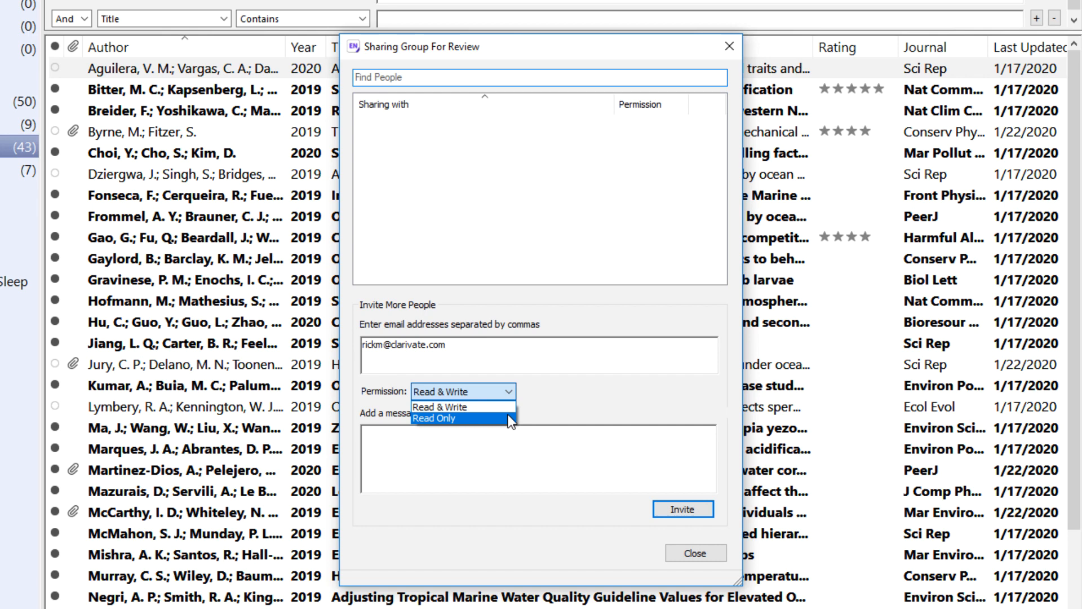
{"action": "left_click", "coordinate": [434, 419]}
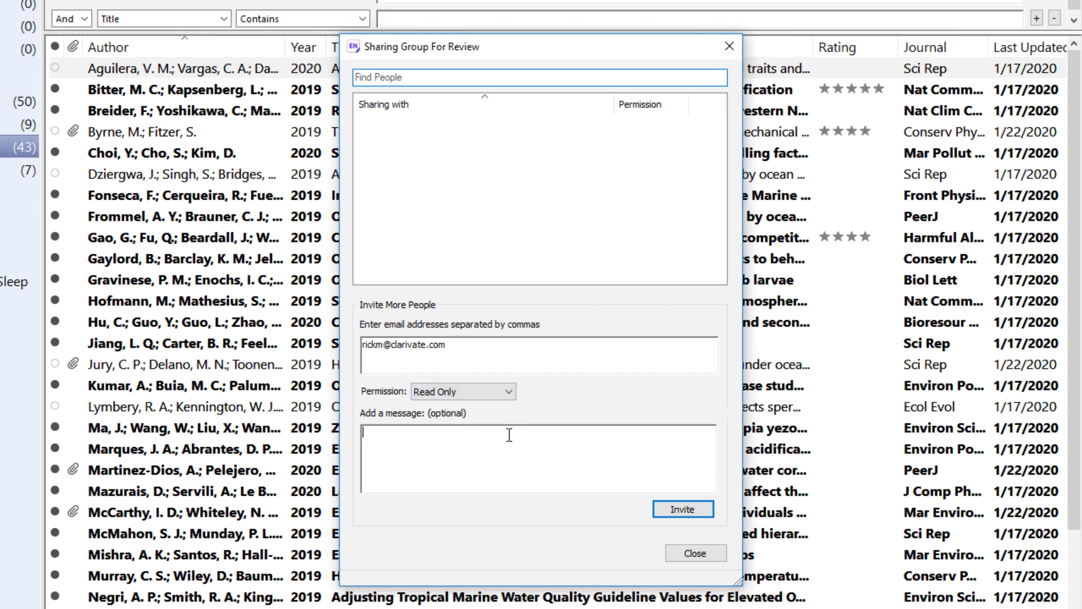
{"action": "type", "text": "Hi Rick - I'm adding you to the team's shared For Review group."}
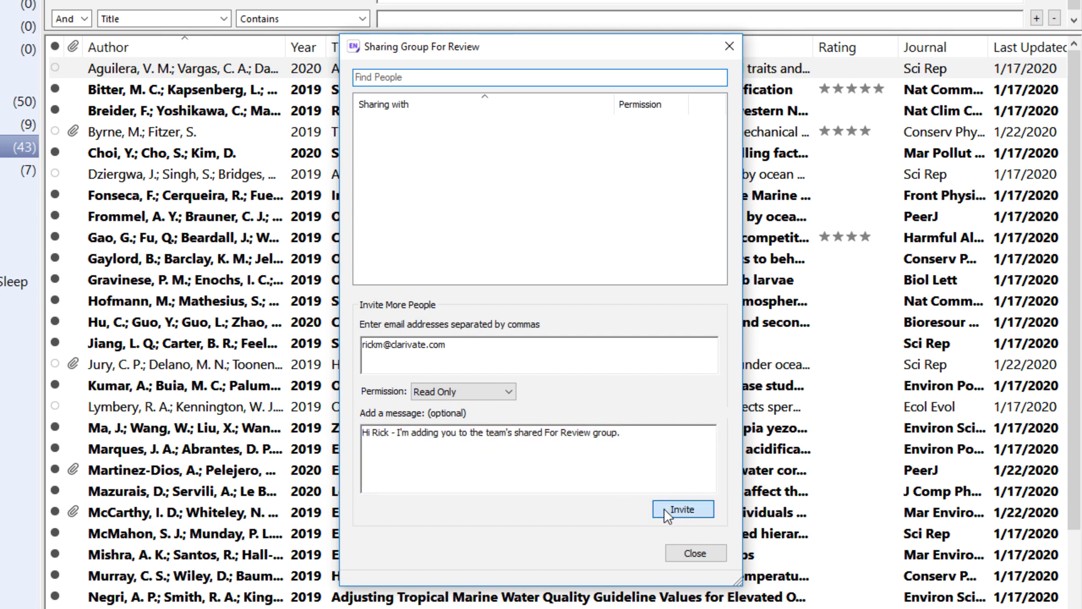
{"action": "left_click", "coordinate": [682, 509]}
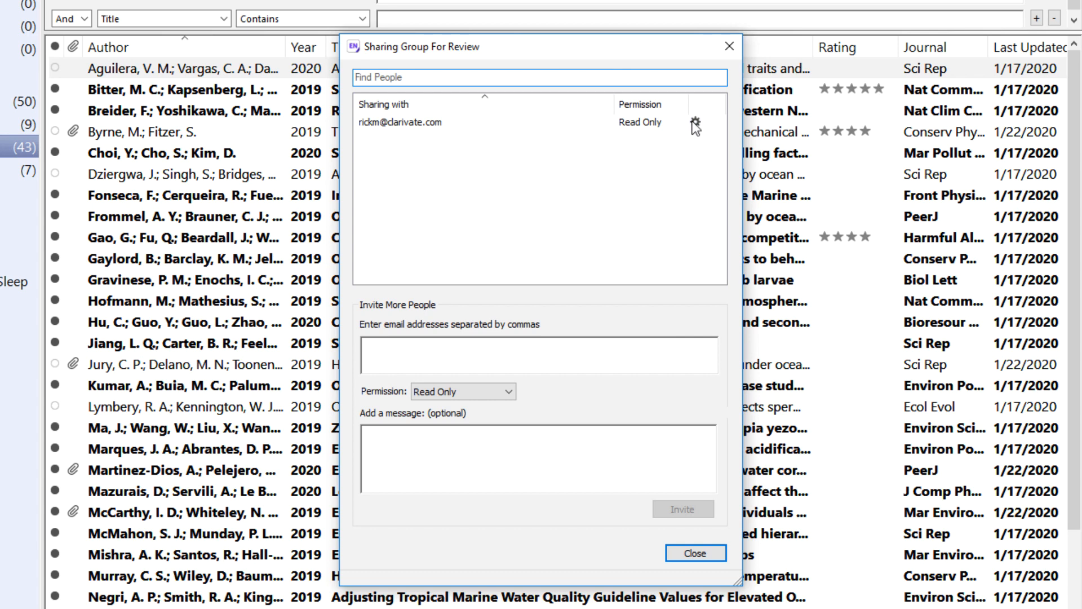
- Change Rick's access on For Review to Read & Write and return to the library
{"action": "left_click", "coordinate": [696, 122]}
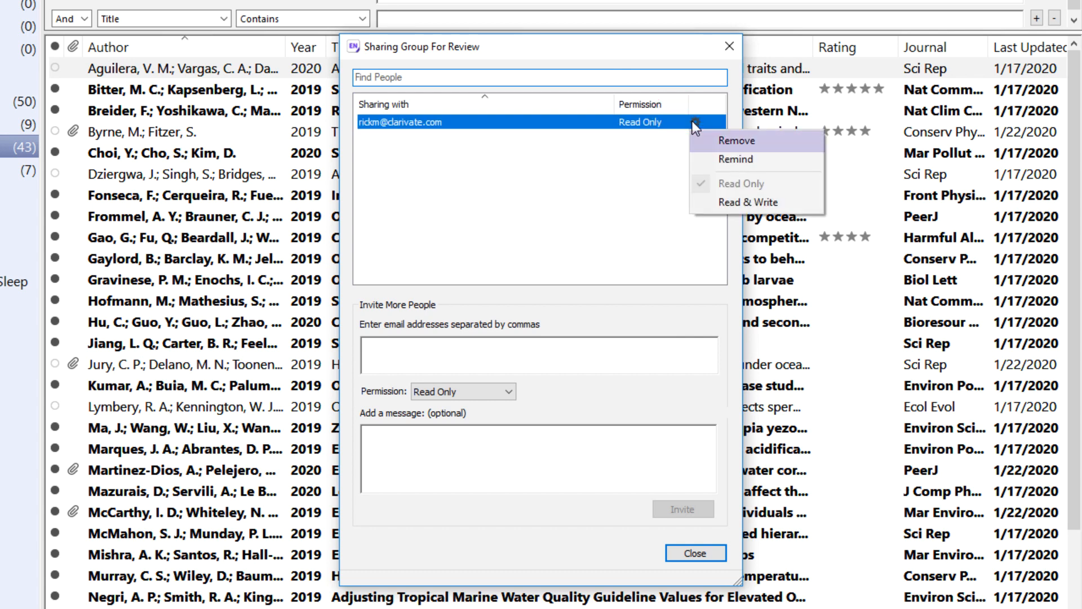
{"action": "mouse_move", "coordinate": [736, 159]}
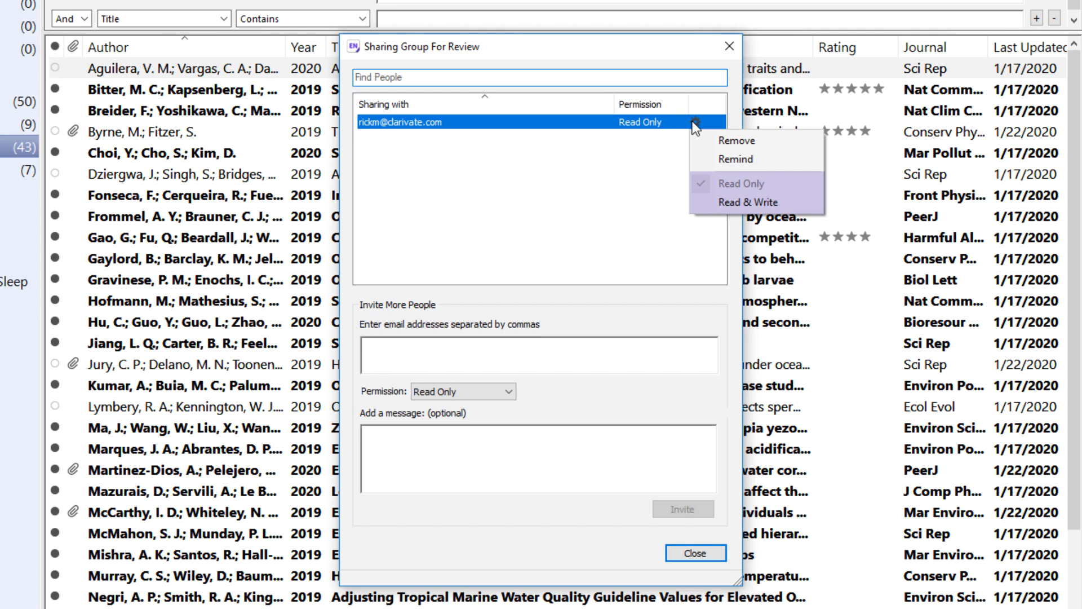
{"action": "mouse_move", "coordinate": [746, 201]}
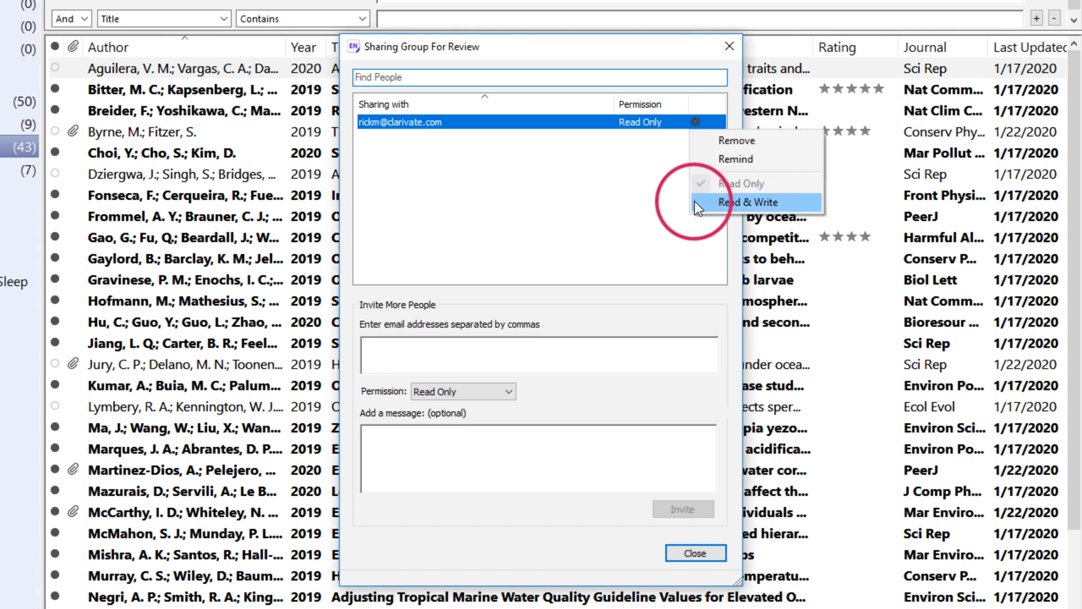
{"action": "left_click", "coordinate": [747, 202]}
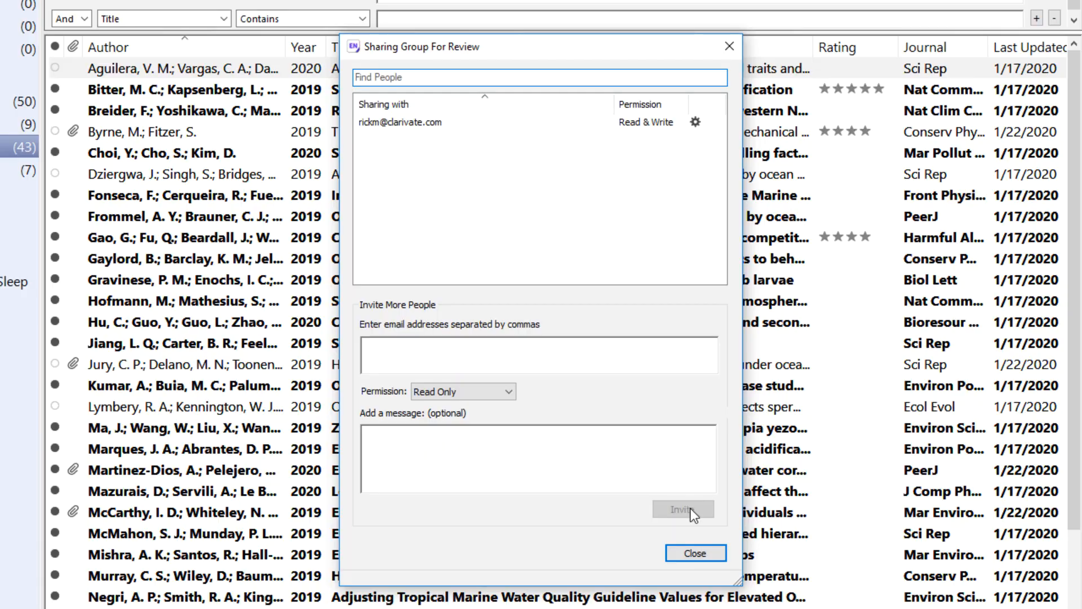
{"action": "left_click", "coordinate": [693, 552]}
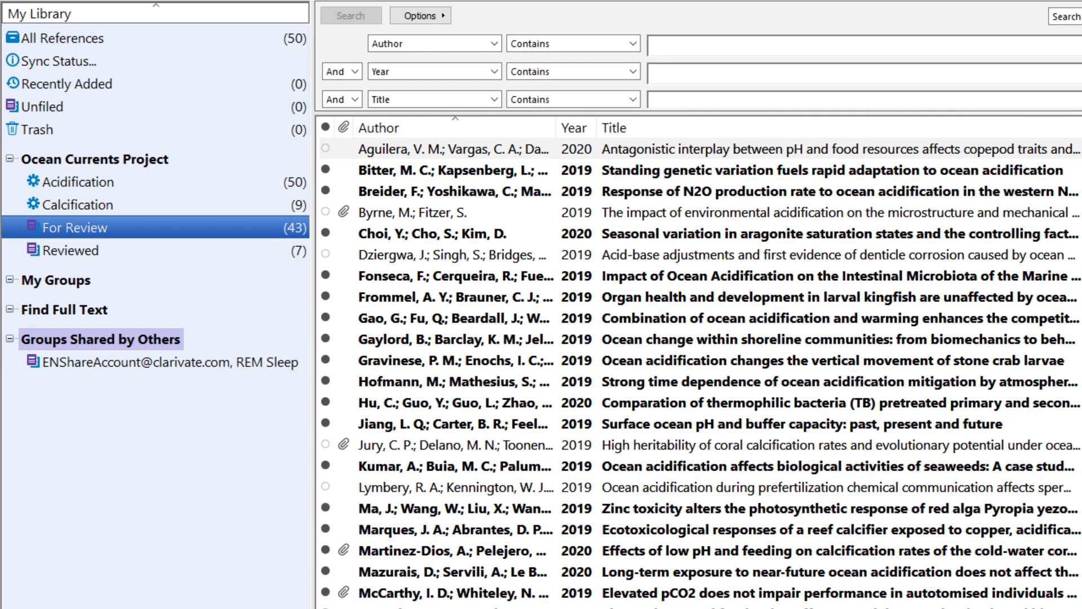
{"action": "mouse_move", "coordinate": [256, 364]}
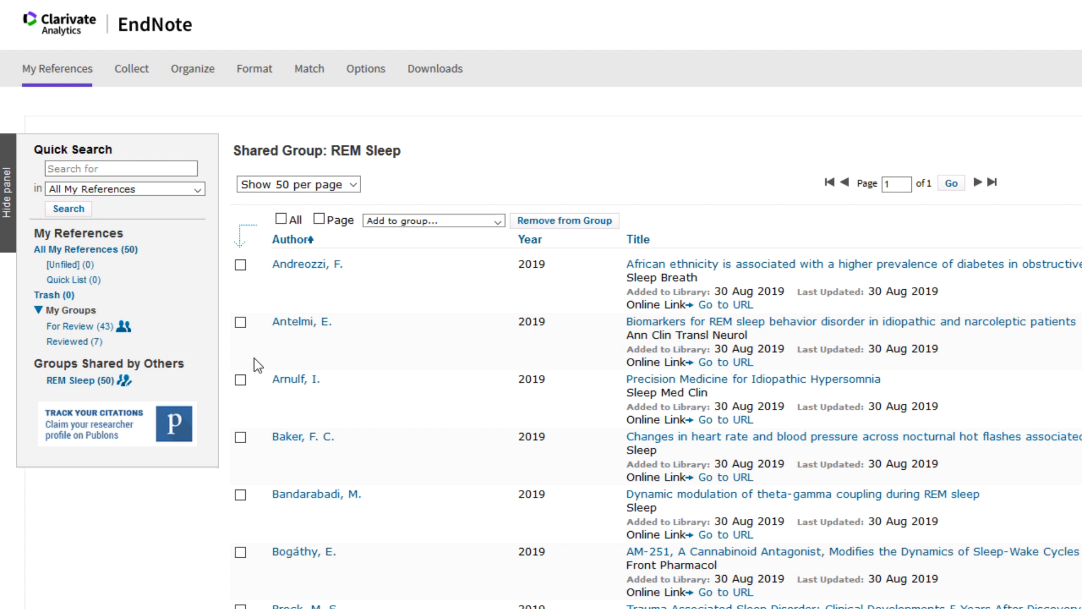
{"action": "mouse_move", "coordinate": [191, 106]}
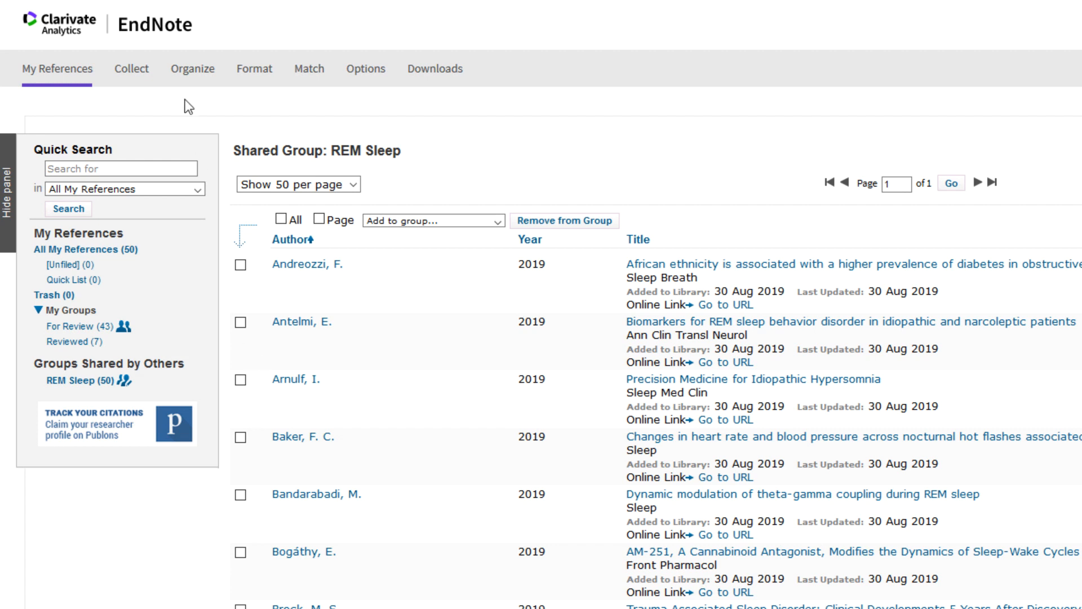
- Go to Manage My Groups under Organize, listing For Review (43) and Reviewed (7)
{"action": "left_click", "coordinate": [191, 69]}
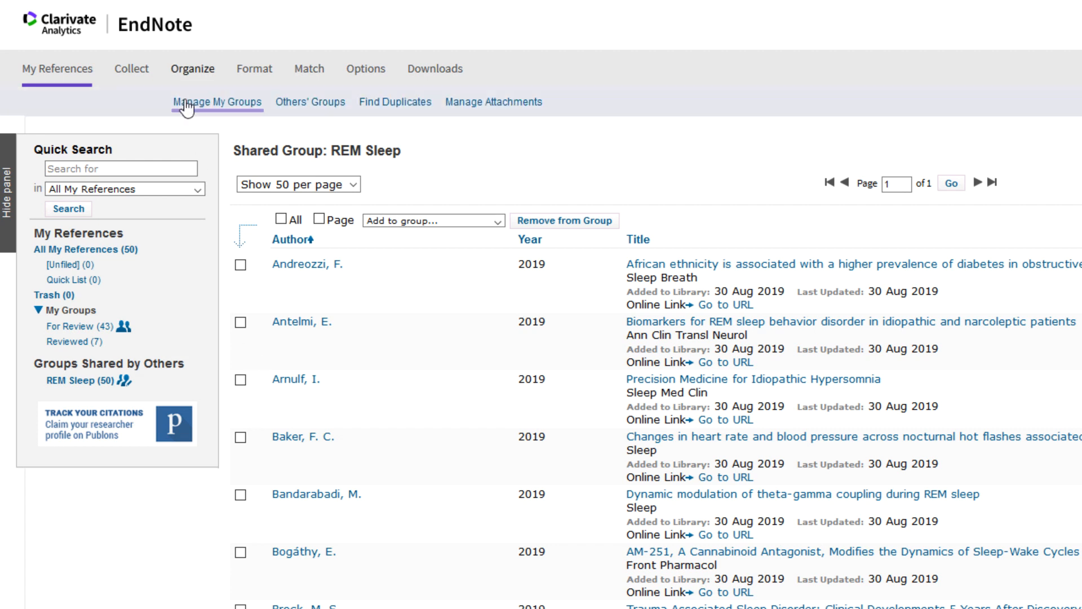
{"action": "left_click", "coordinate": [186, 103]}
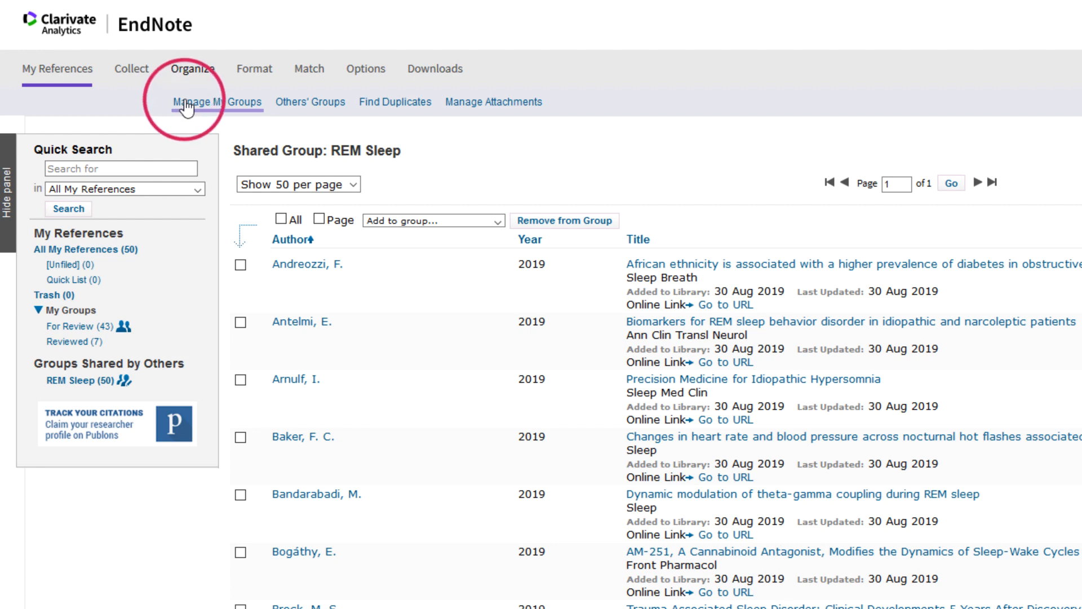
{"action": "left_click", "coordinate": [217, 101]}
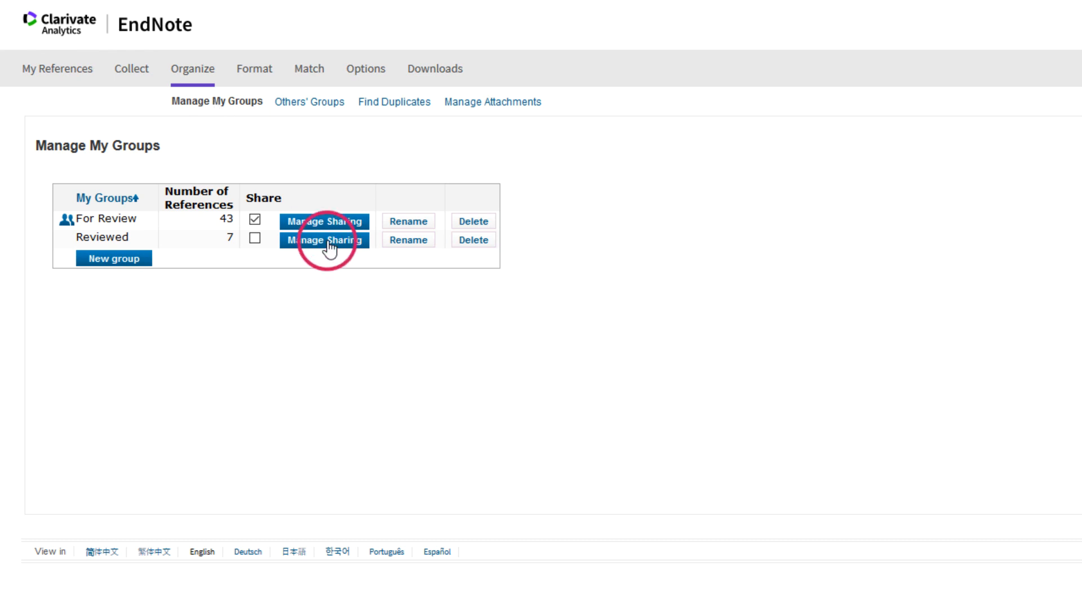
- Start sharing Reviewed read-only with Henry's clarivate.com address and apply it
{"action": "left_click", "coordinate": [323, 239]}
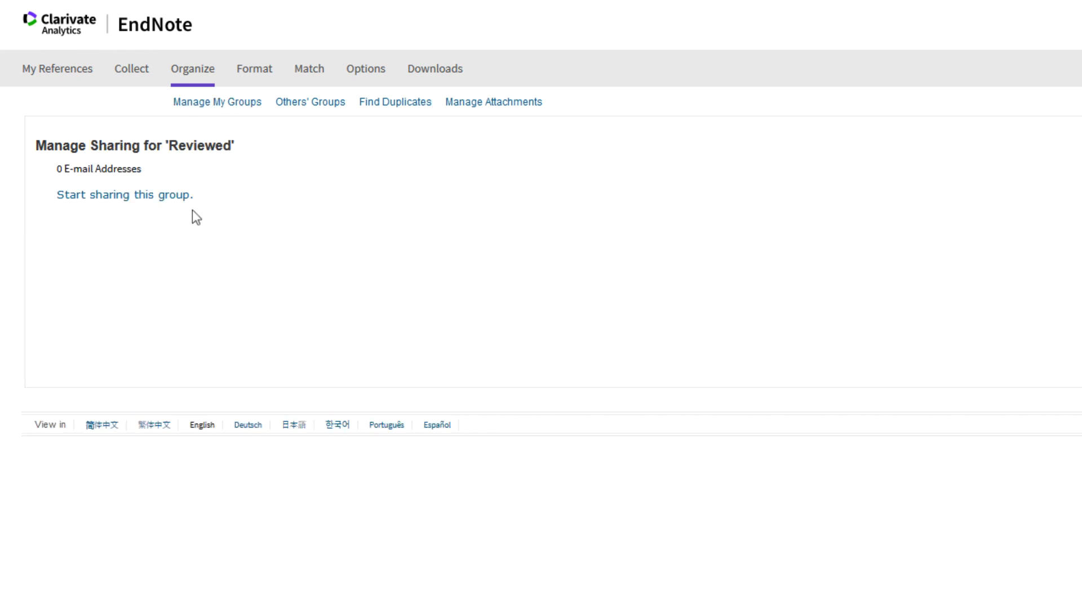
{"action": "left_click", "coordinate": [124, 194]}
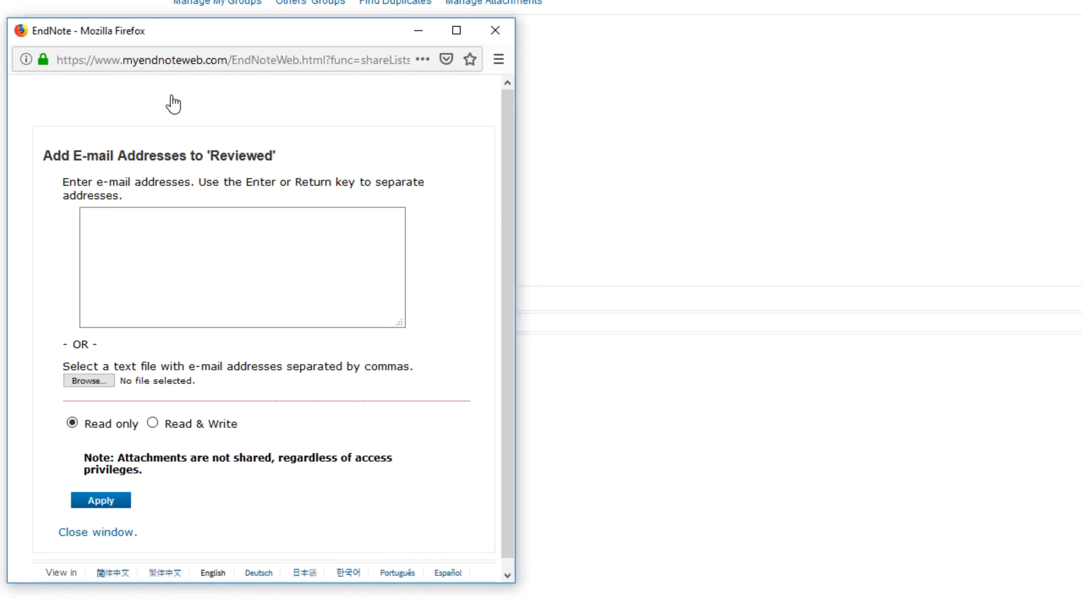
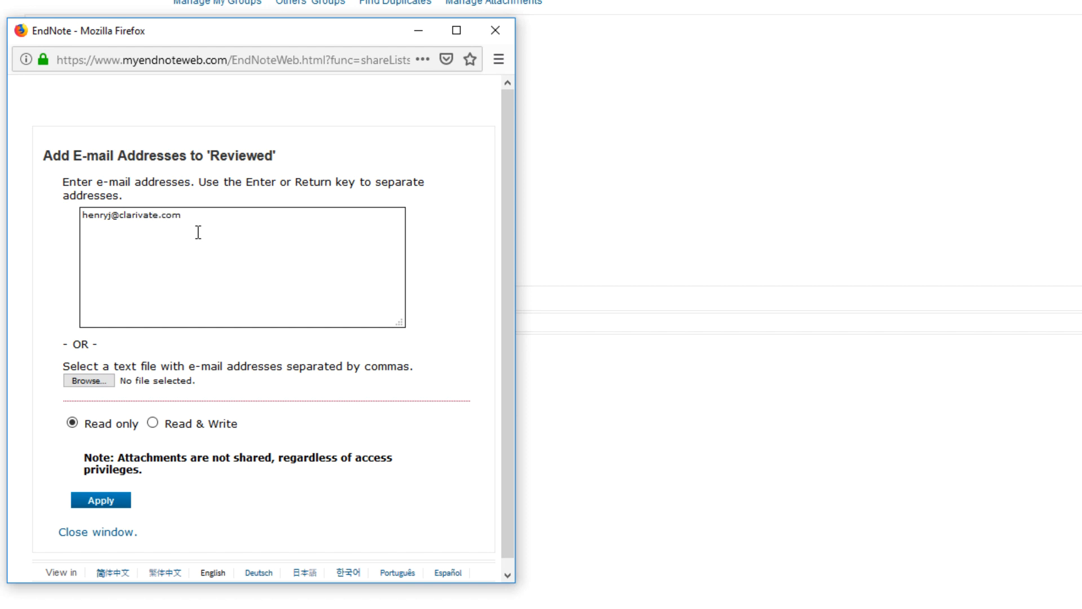
{"action": "mouse_move", "coordinate": [195, 478]}
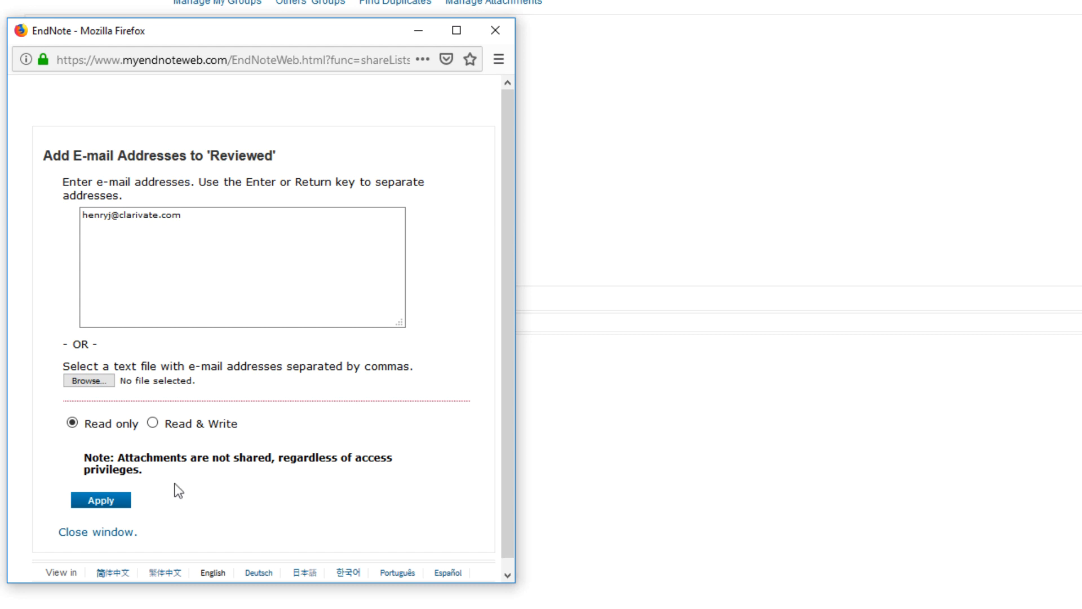
{"action": "left_click", "coordinate": [100, 500]}
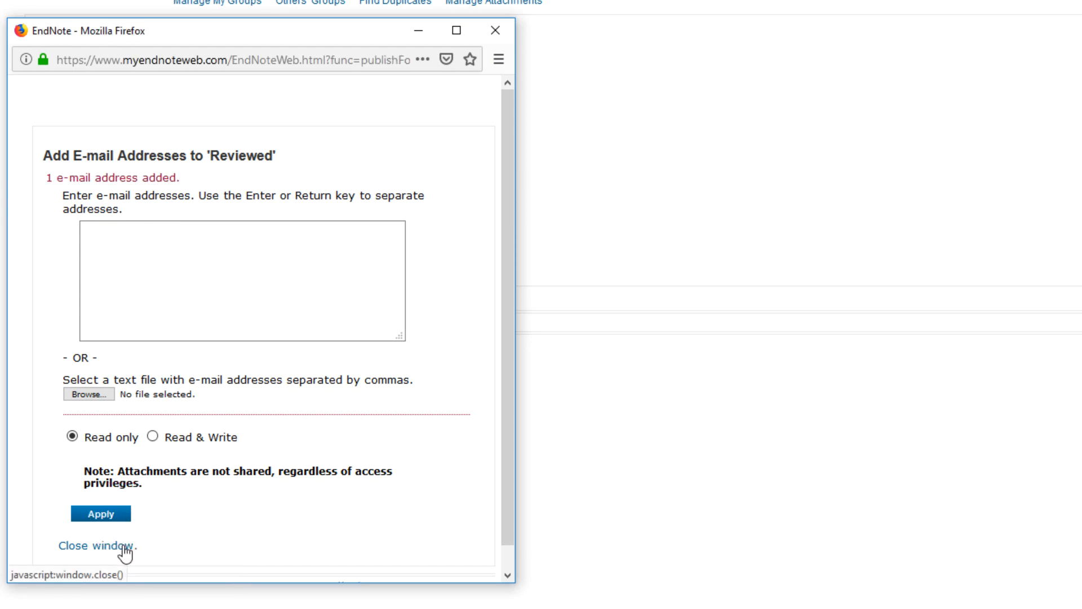
{"action": "left_click", "coordinate": [95, 545]}
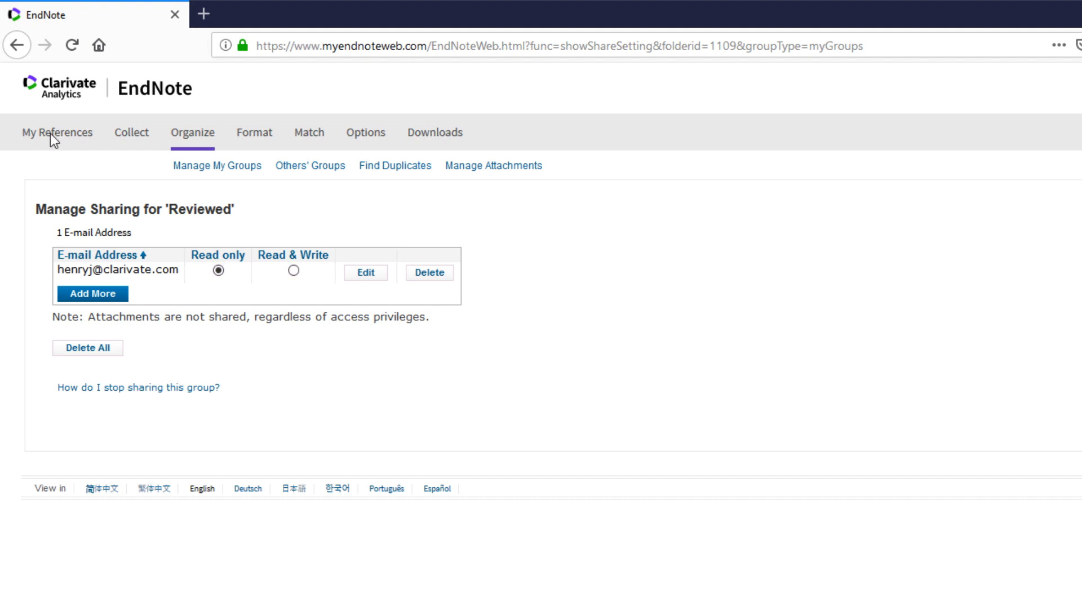
- Return to All My References, where Reviewed (7) now shows a shared marker
{"action": "left_click", "coordinate": [58, 132]}
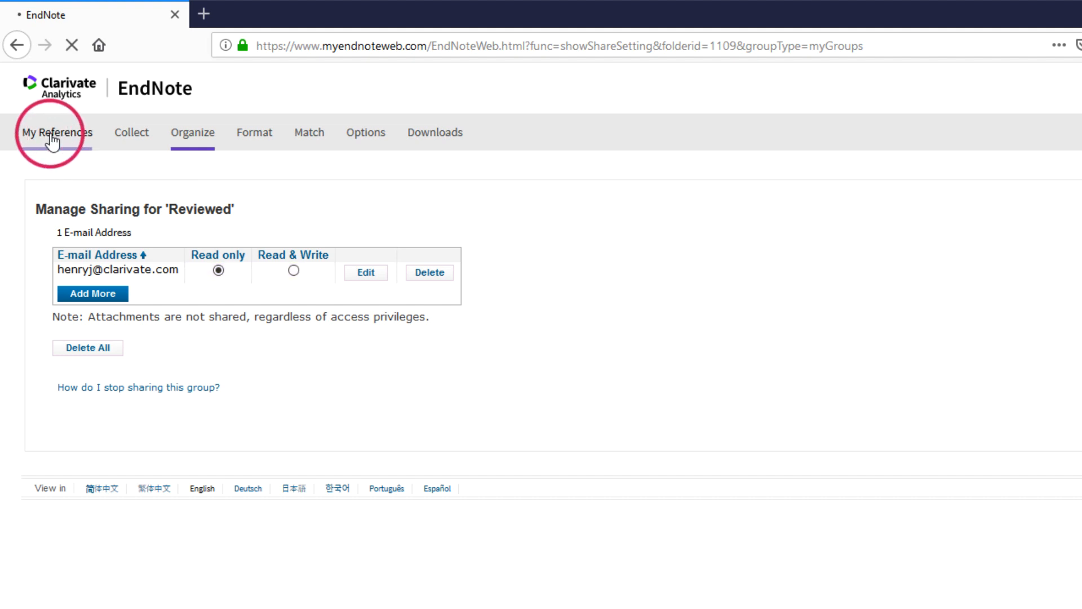
{"action": "left_click", "coordinate": [58, 132]}
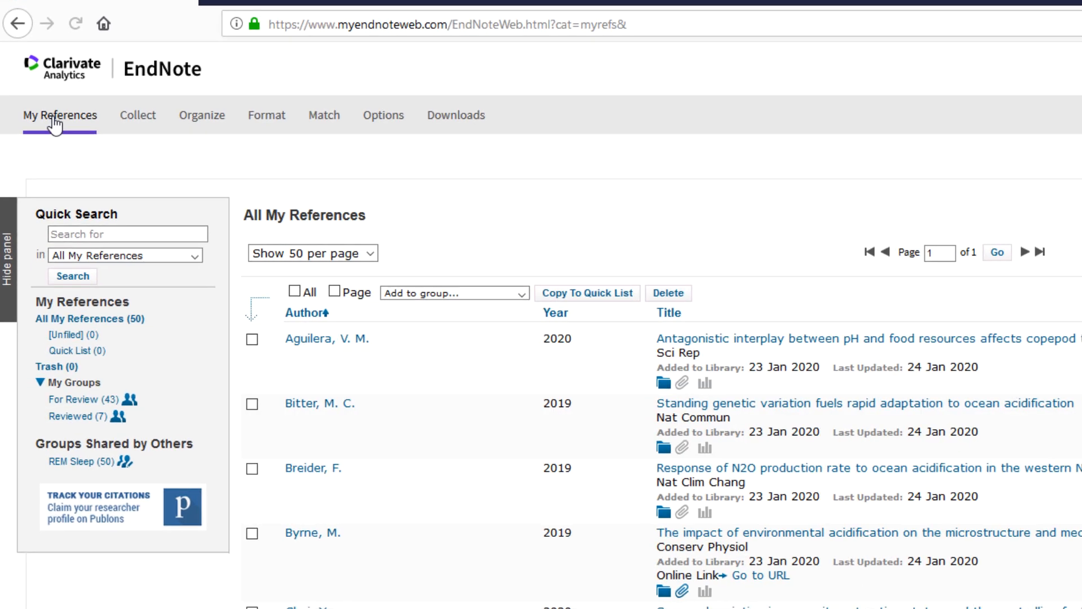
{"action": "scroll", "scroll_direction": "down", "scroll_amount": 3}
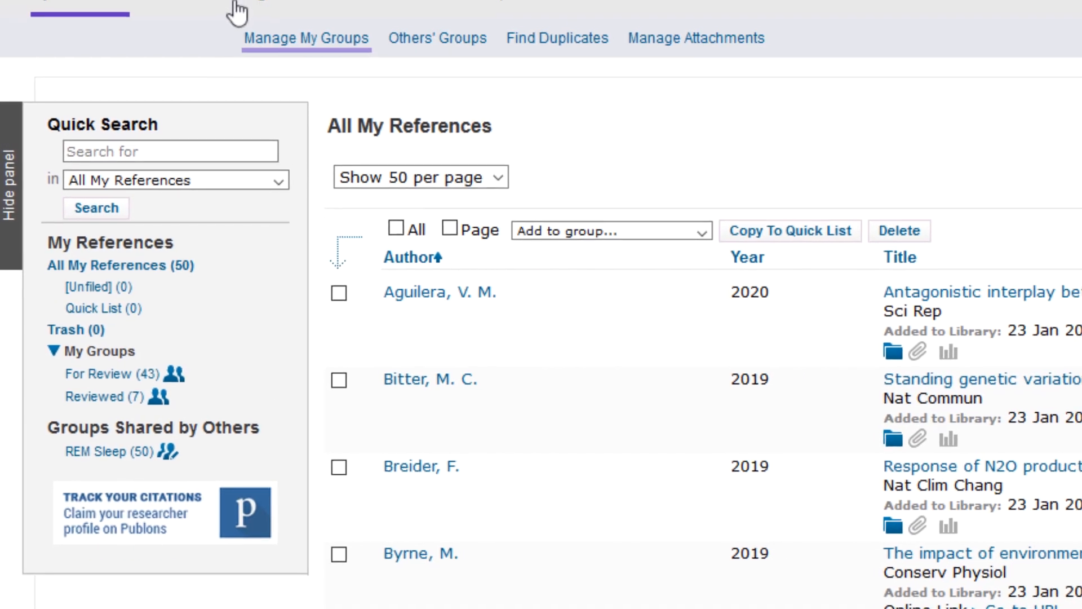
- Reopen Manage My Groups, now showing both For Review and Reviewed as shared
{"action": "left_click", "coordinate": [306, 37]}
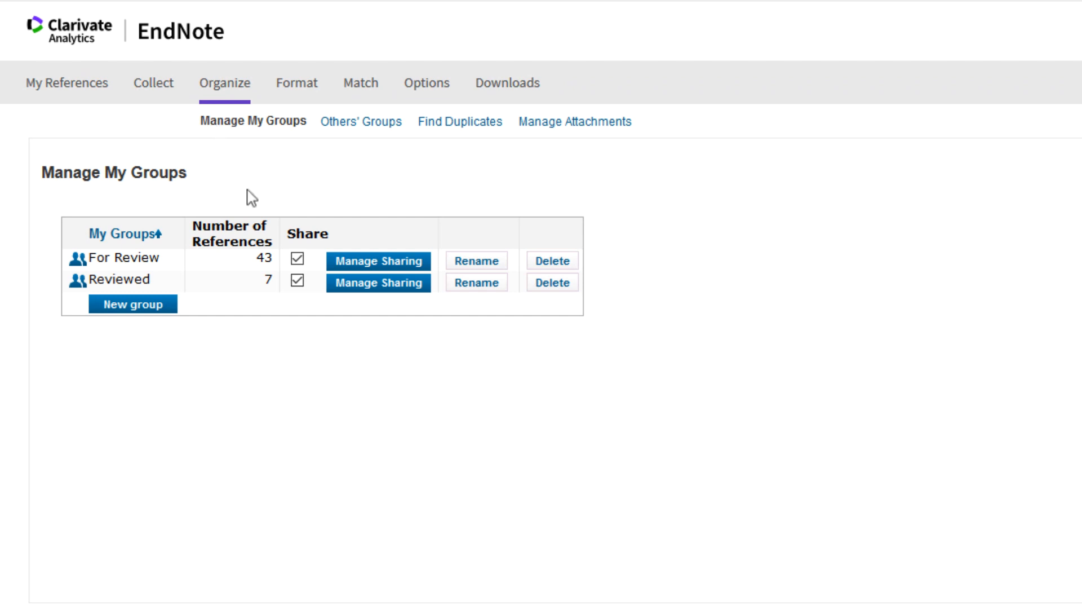
- Untick Share for the Reviewed group, leaving only For Review shared
{"action": "left_click", "coordinate": [297, 281]}
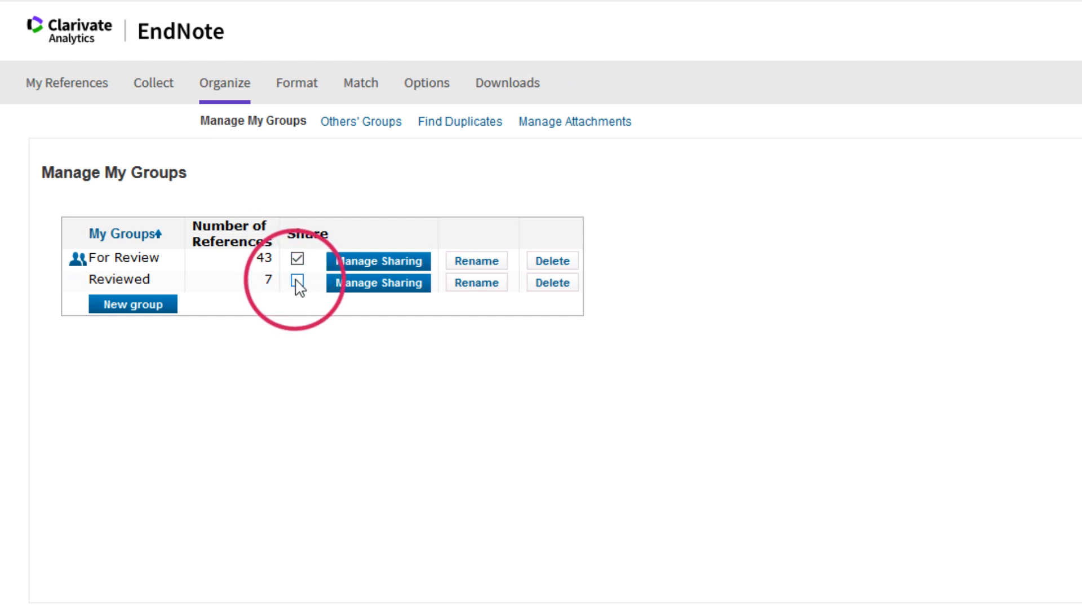